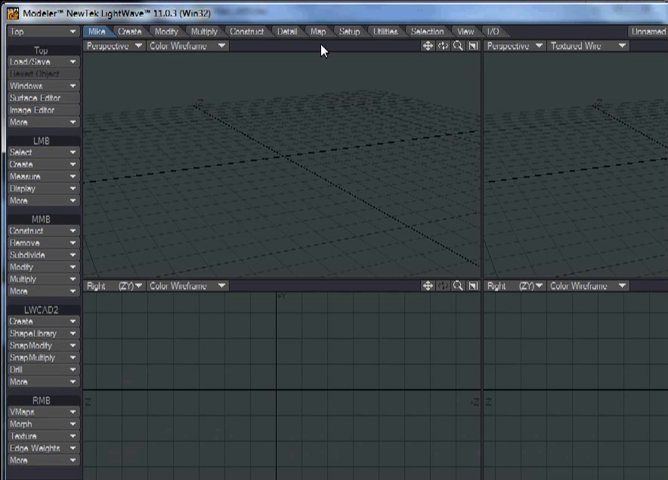
Step: Load hatter.lwo from the updatebones Objects folder into Modeler
click(30, 62)
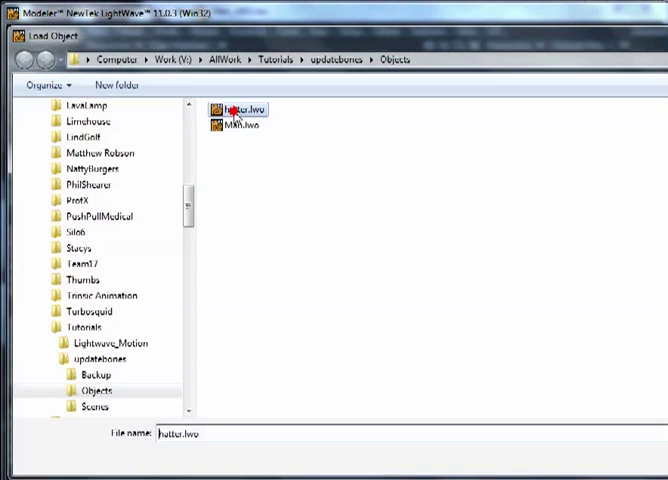
double_click(240, 109)
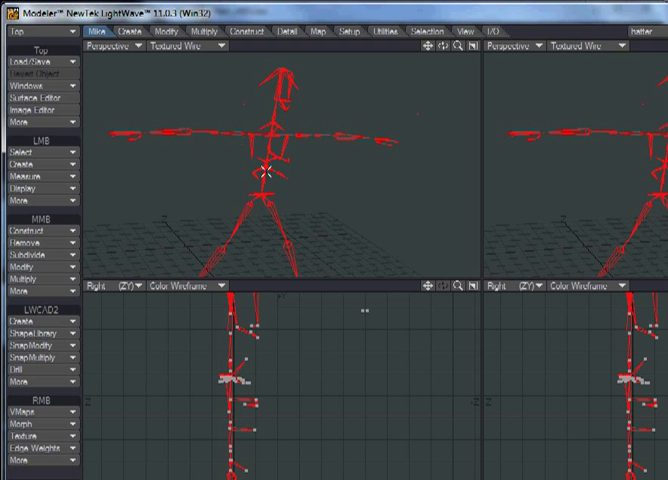
mouse_move(460, 125)
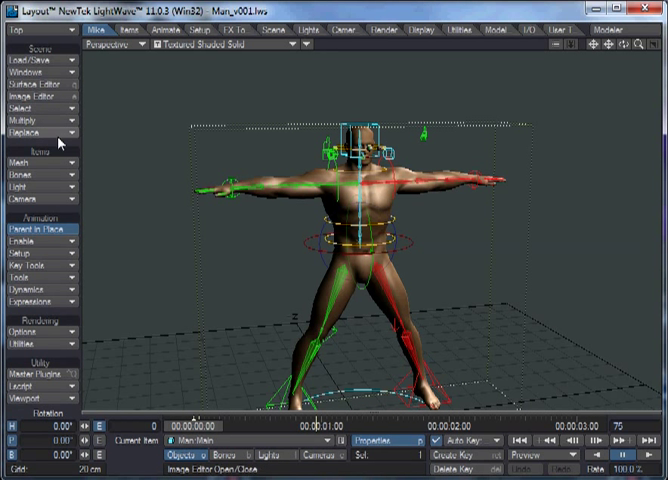
mouse_move(226, 153)
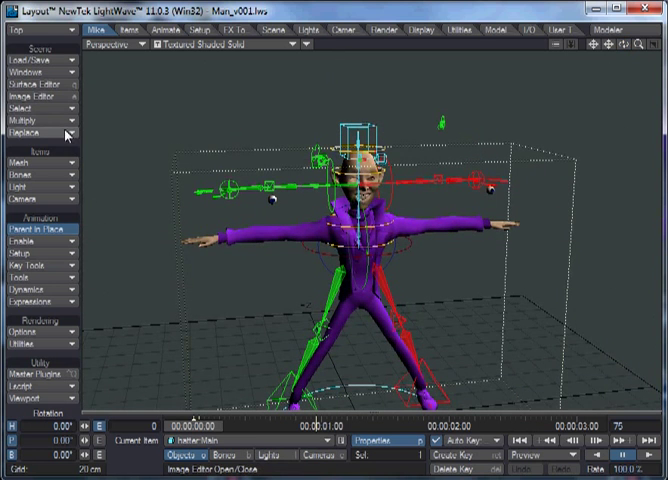
Step: Open the Replace plugin list to reach MGUpdateBonesGN
click(28, 132)
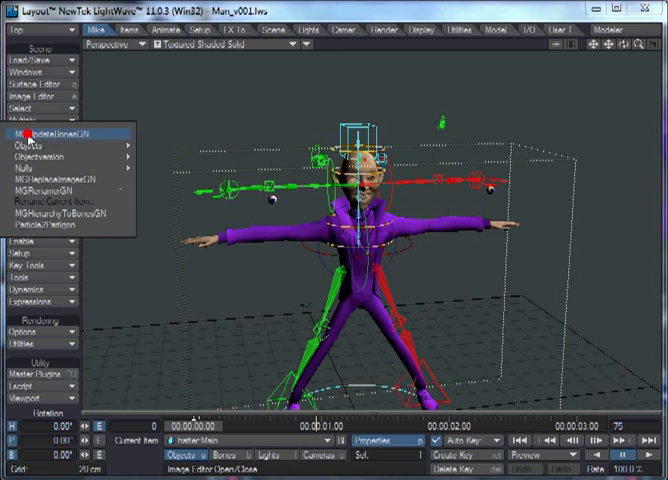
mouse_move(84, 138)
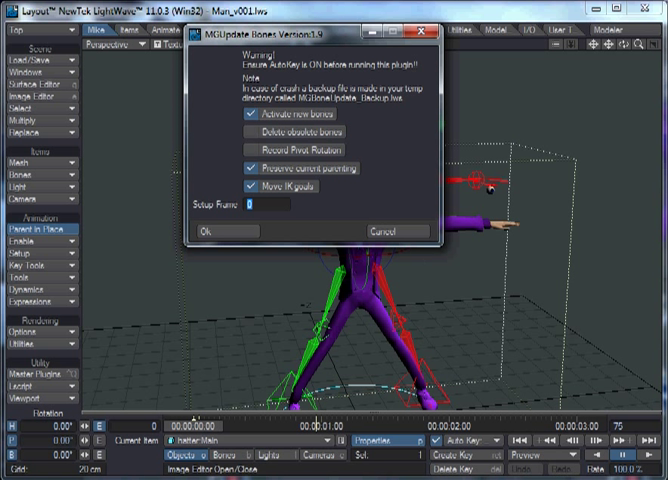
mouse_move(163, 308)
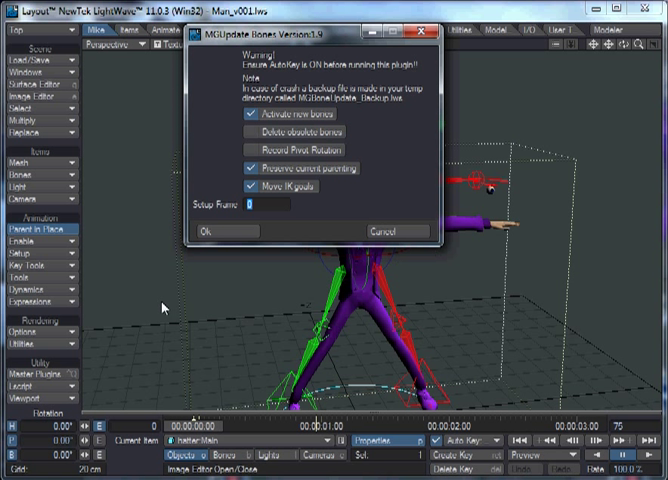
mouse_move(258, 195)
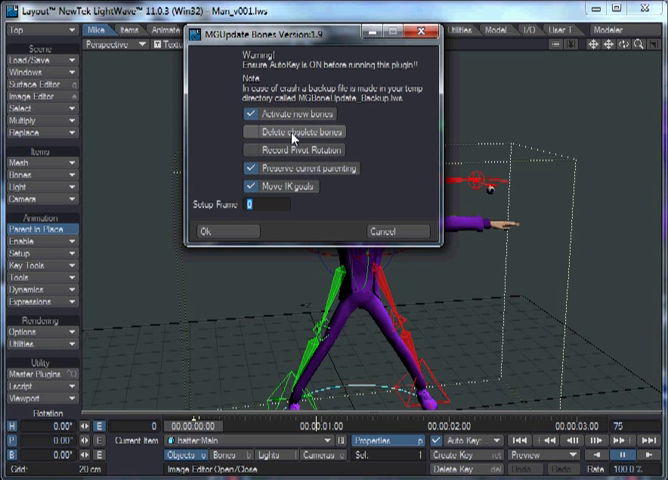
mouse_move(309, 193)
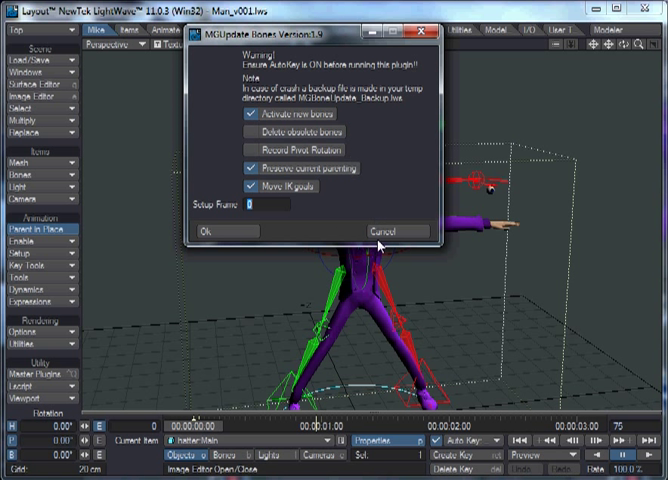
mouse_move(284, 242)
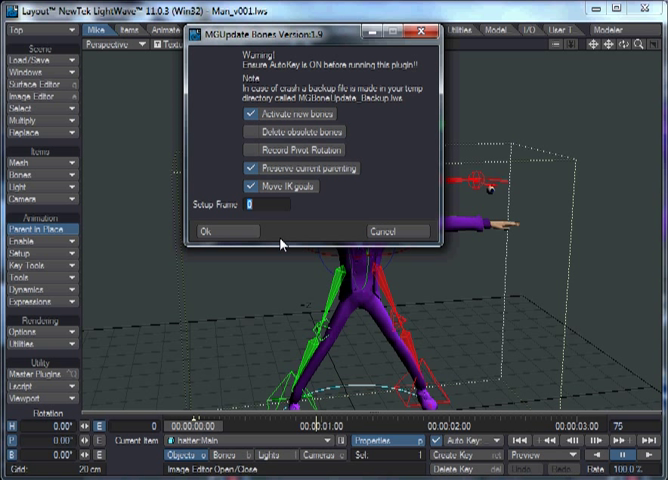
mouse_move(366, 219)
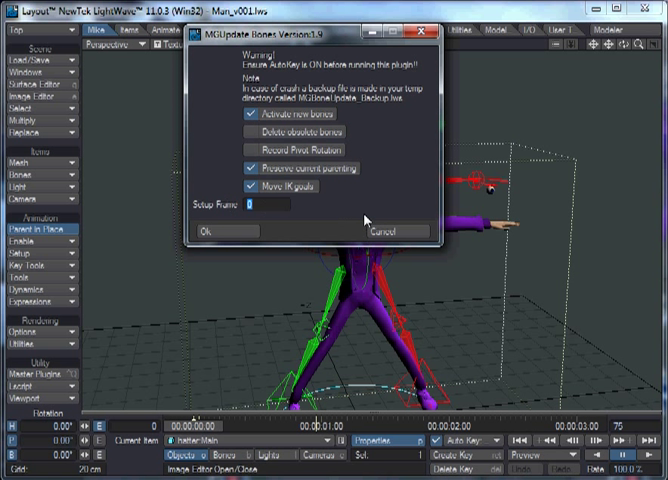
mouse_move(198, 200)
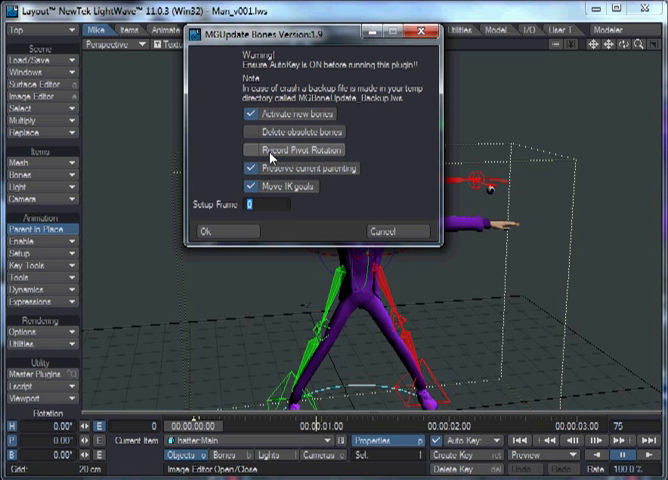
mouse_move(270, 167)
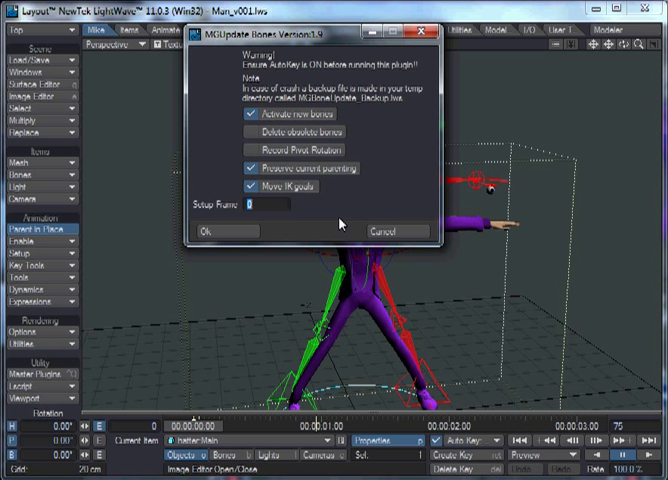
Step: Run MGUpdate Bones with Activate new bones, Preserve parenting, Move IK goals, and setup frame 0
click(256, 187)
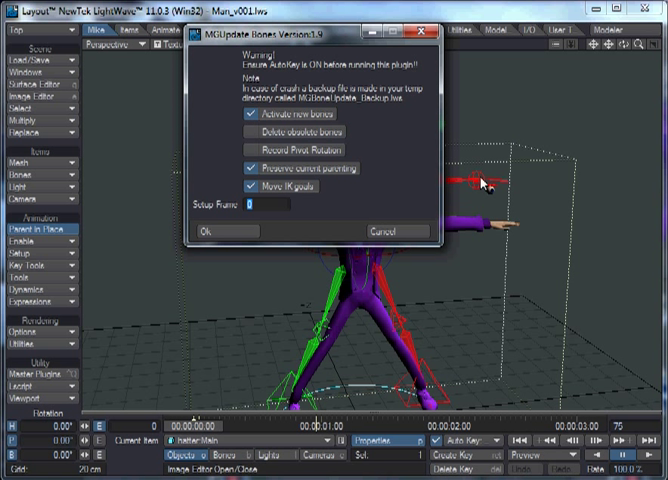
mouse_move(368, 200)
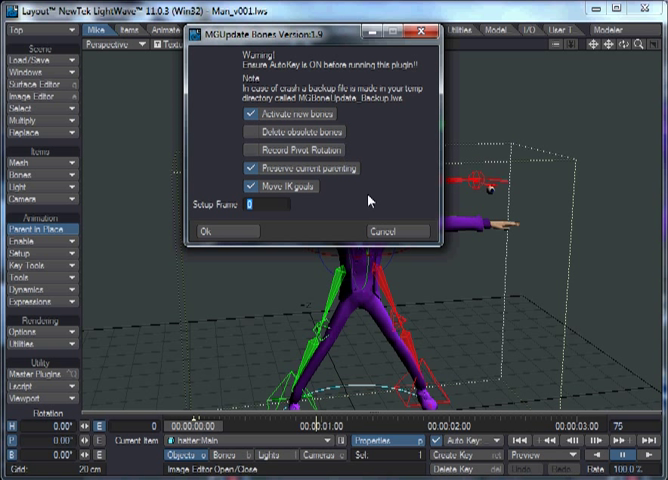
mouse_move(230, 212)
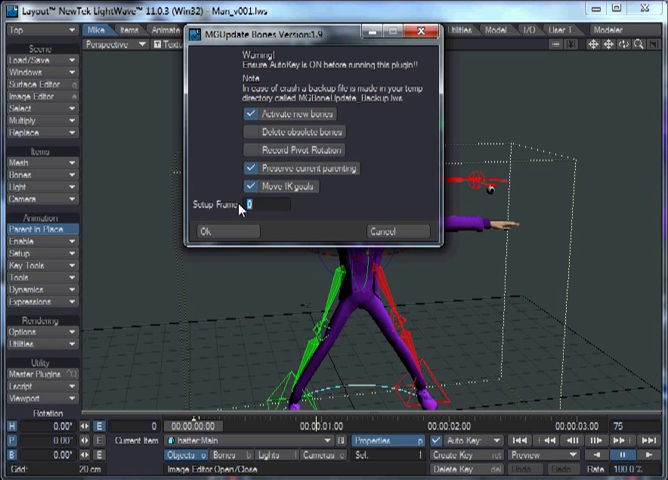
mouse_move(344, 310)
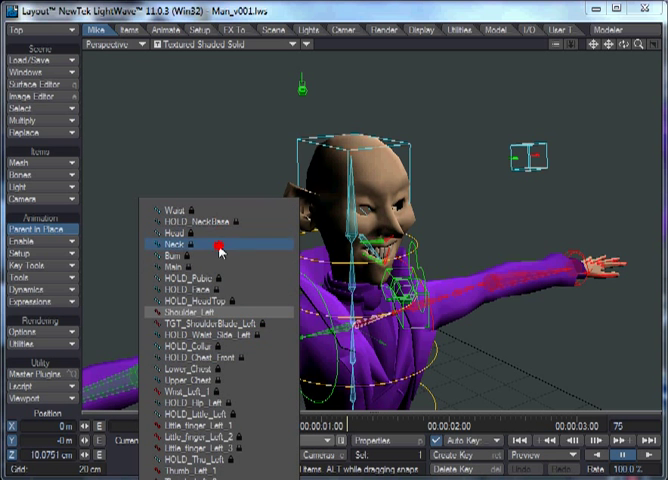
Step: Select the Eye_Right bone from the Current Item list
scroll(down, 3)
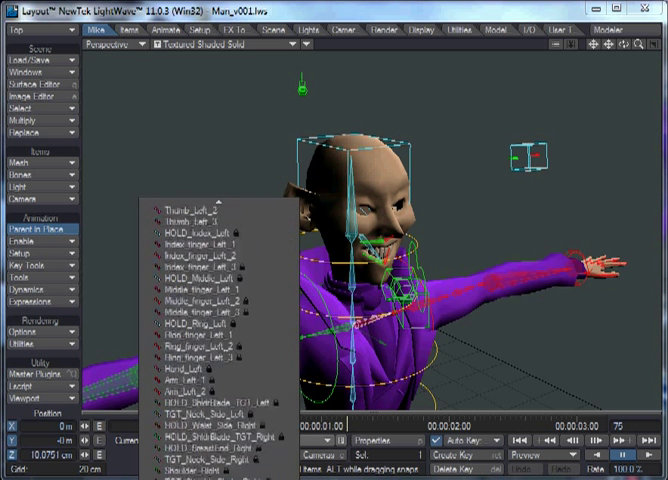
scroll(down, 3)
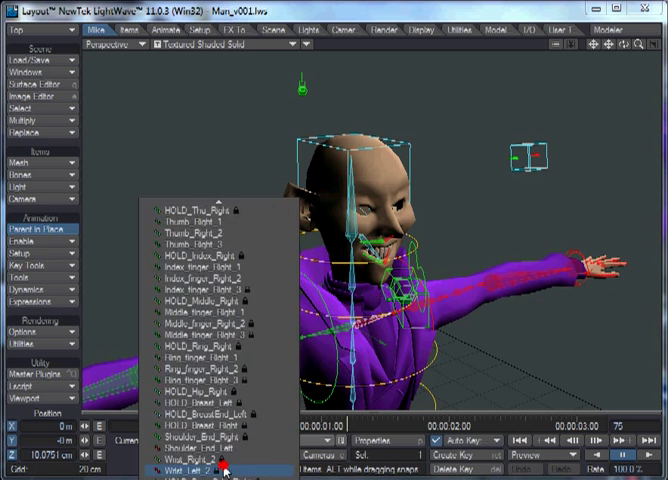
scroll(down, 3)
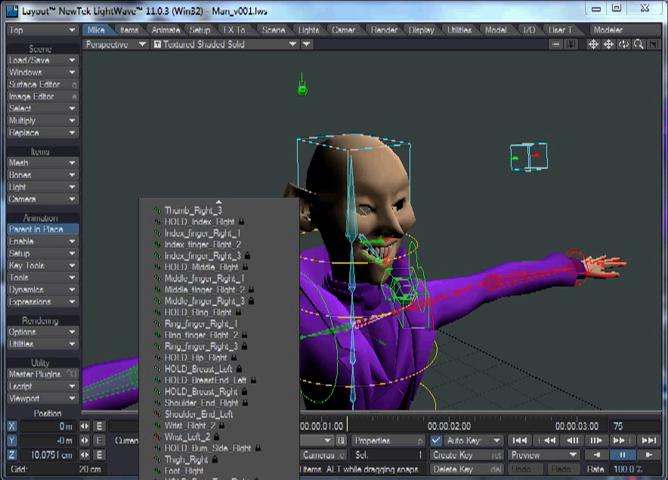
scroll(down, 3)
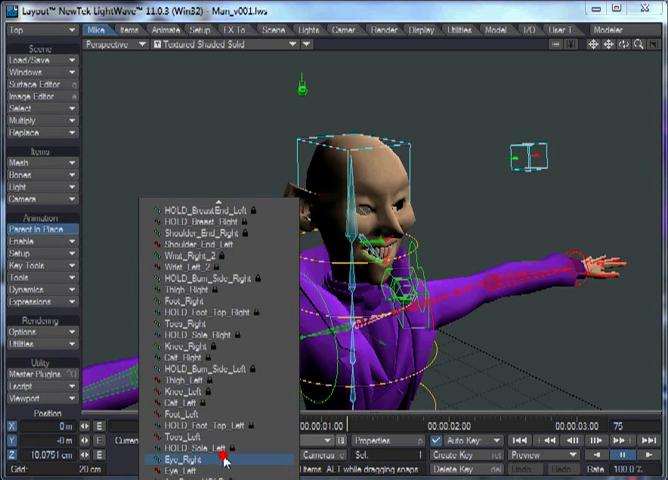
click(188, 457)
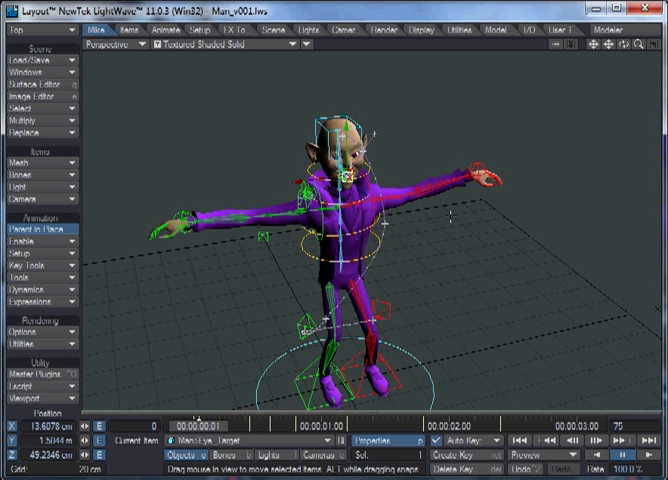
mouse_move(452, 215)
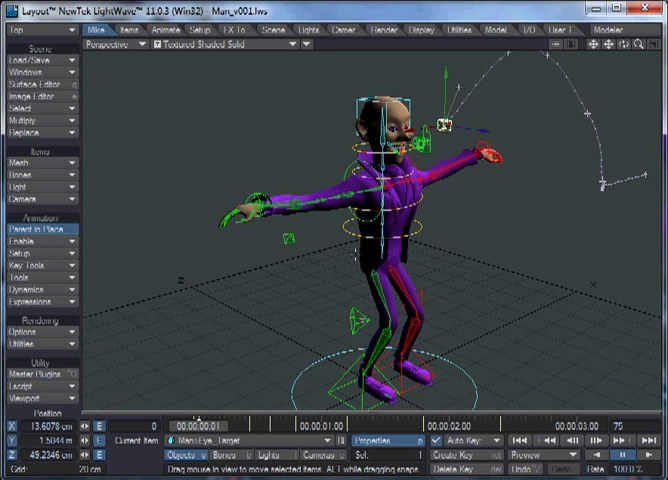
mouse_move(322, 108)
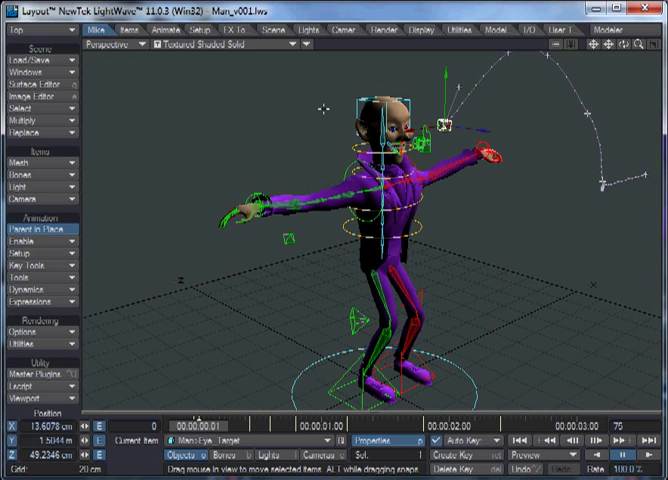